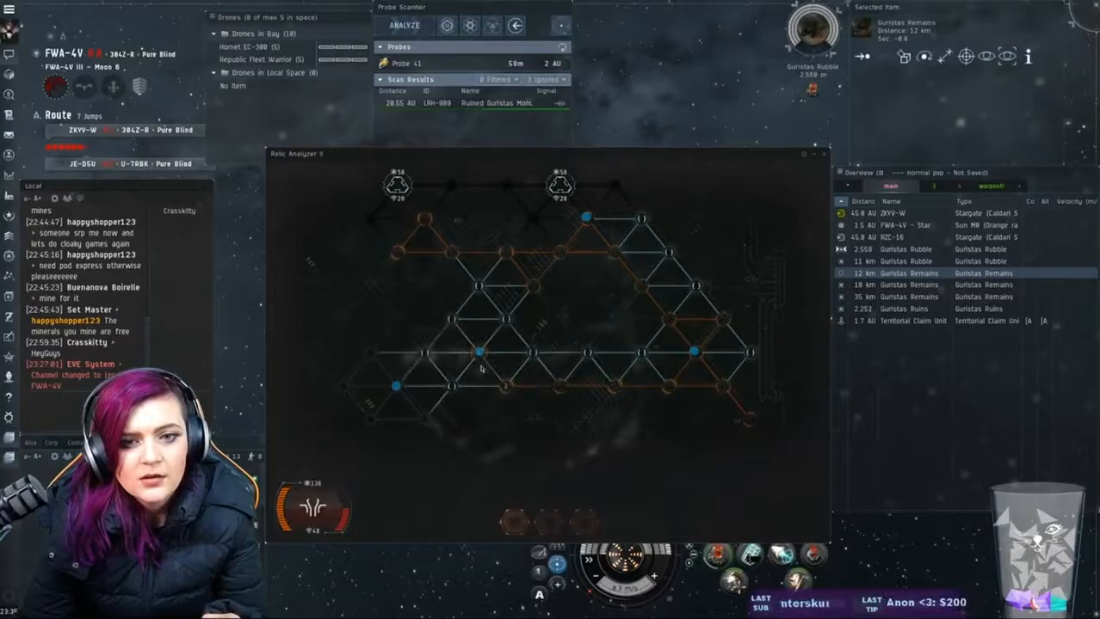
click(394, 386)
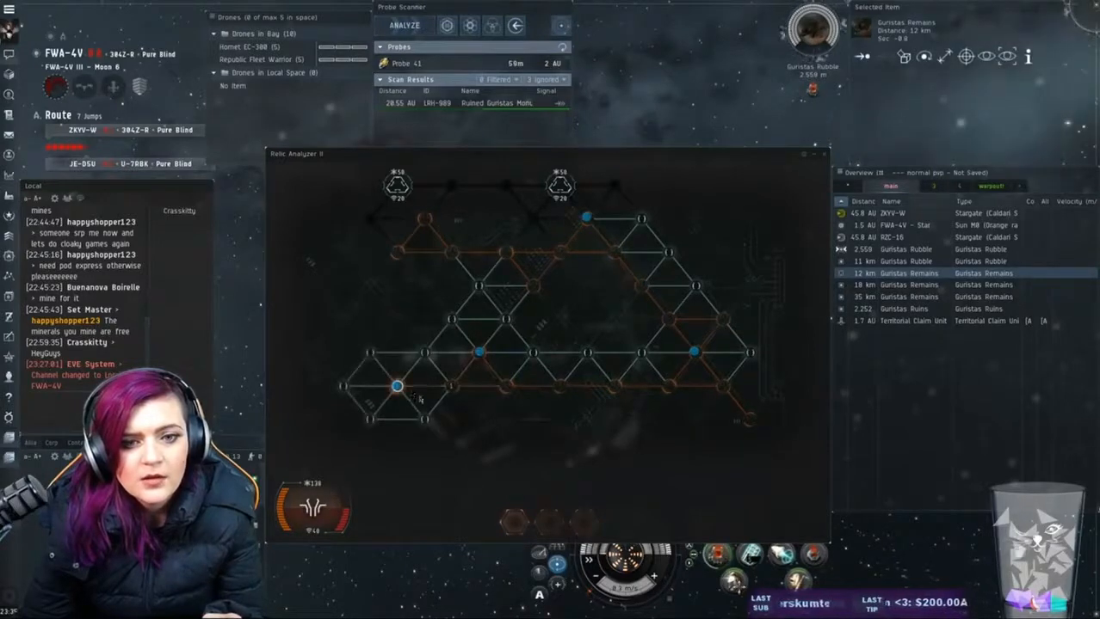